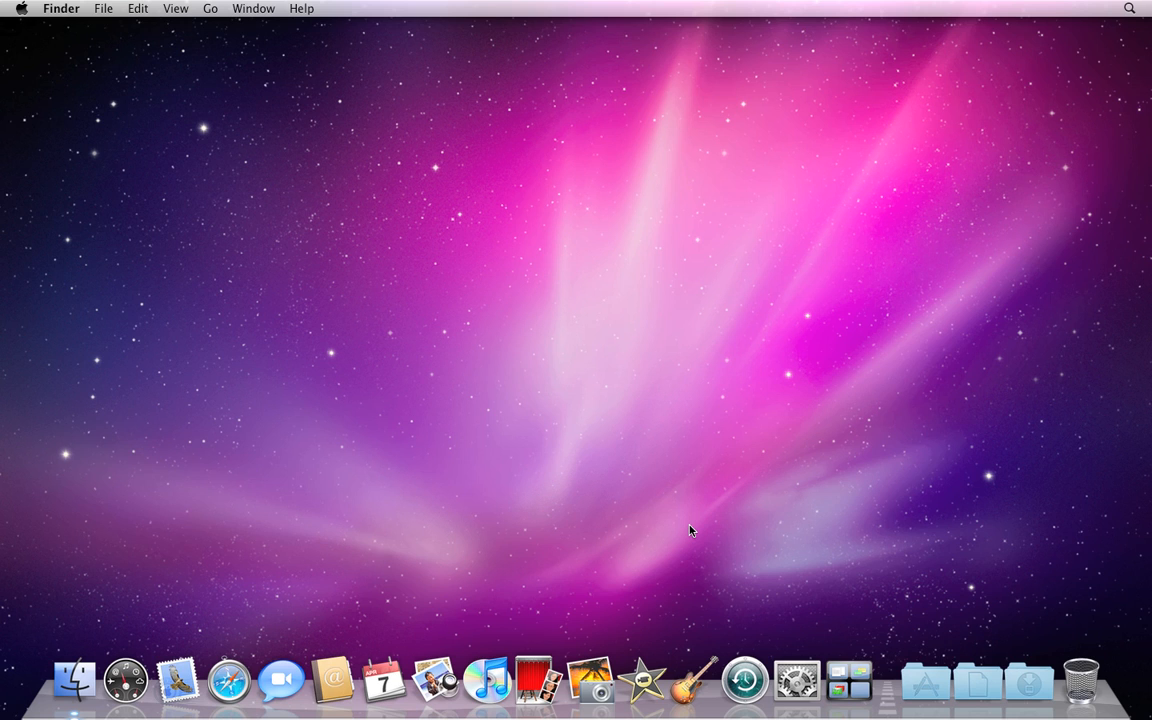
Step: Start a new Mail message to john with the subject "Joe's contact info"
left_click(176, 688)
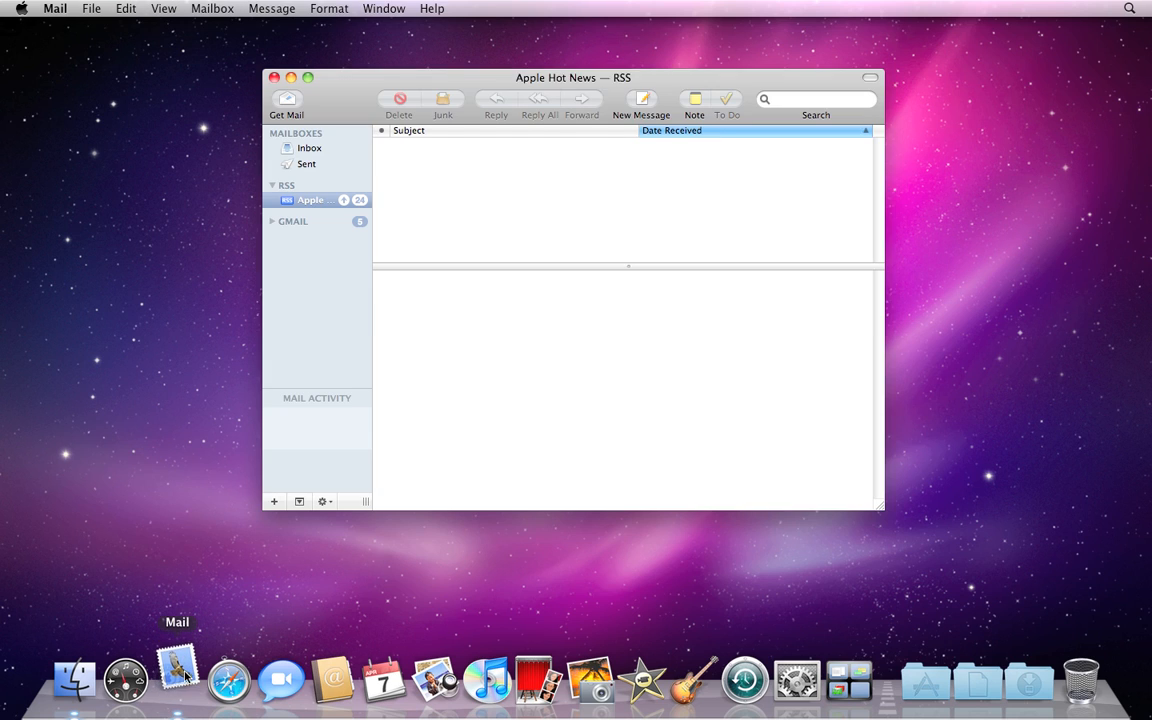
left_click(310, 200)
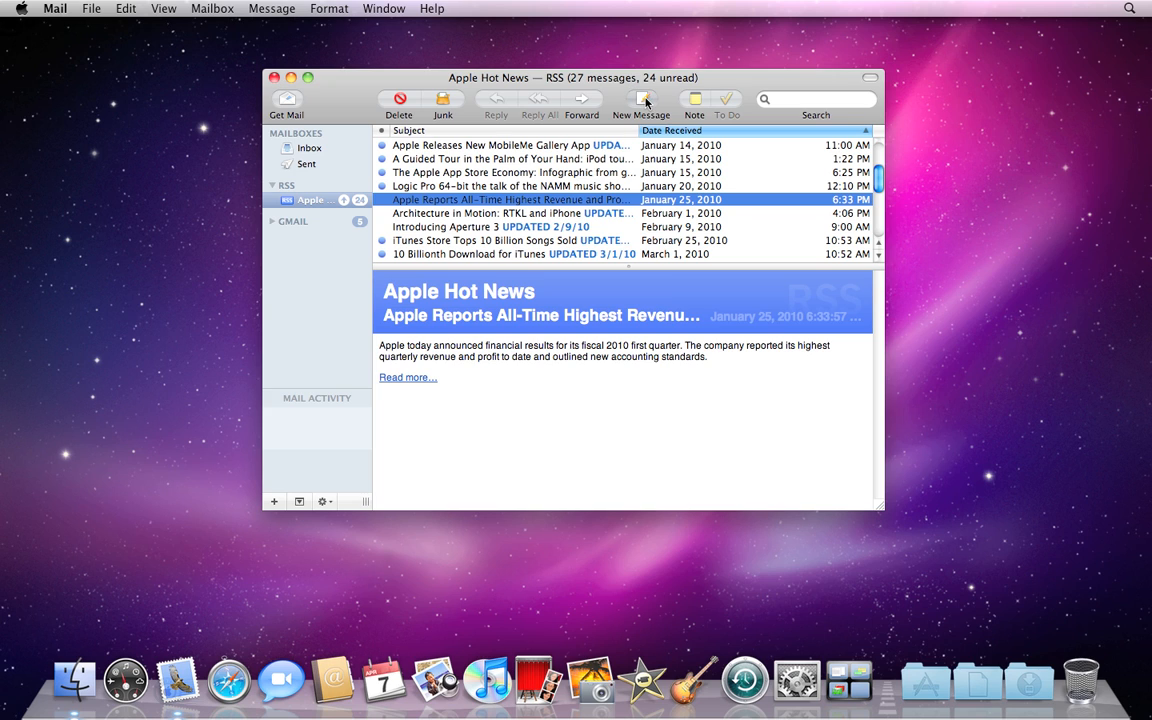
type("john")
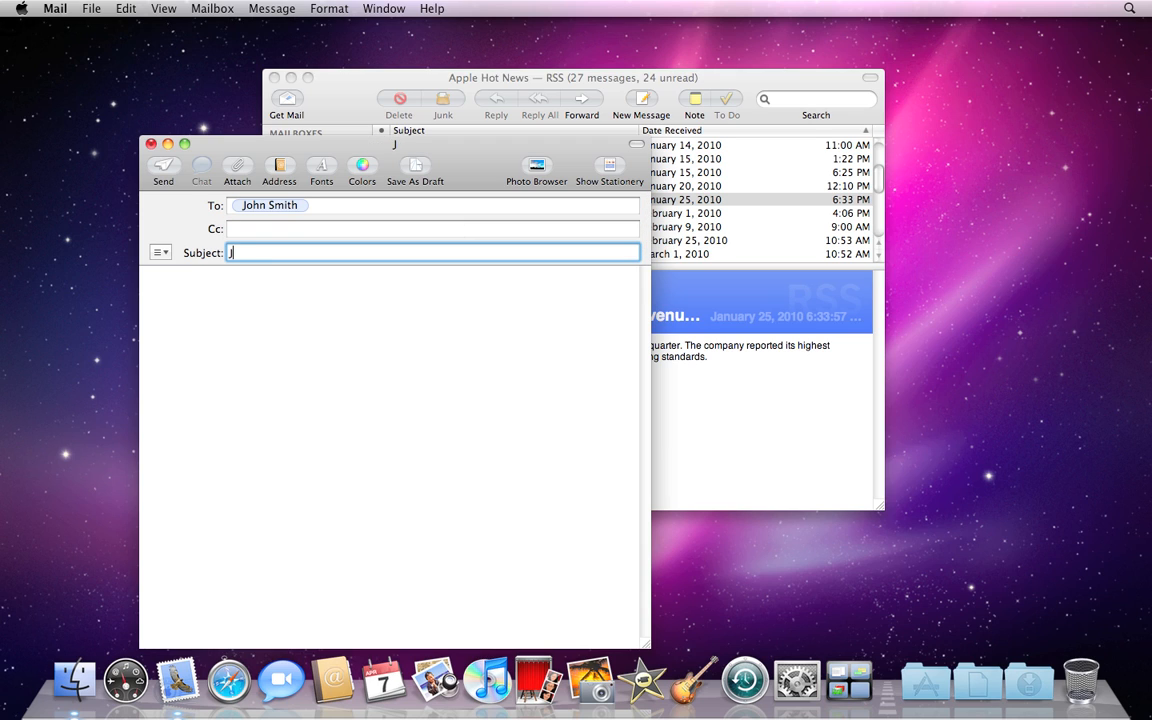
type("Joe's contact info")
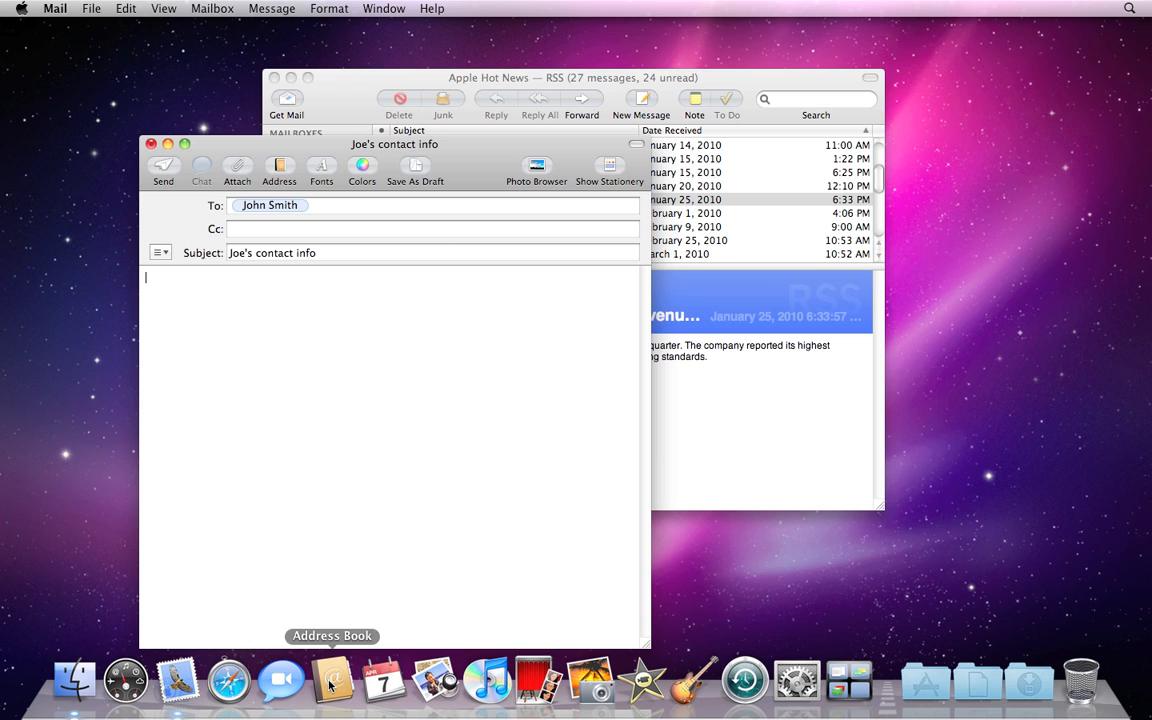
Step: Copy Joe Bob's full work street address from his Address Book card via Edit > Copy
left_click(332, 680)
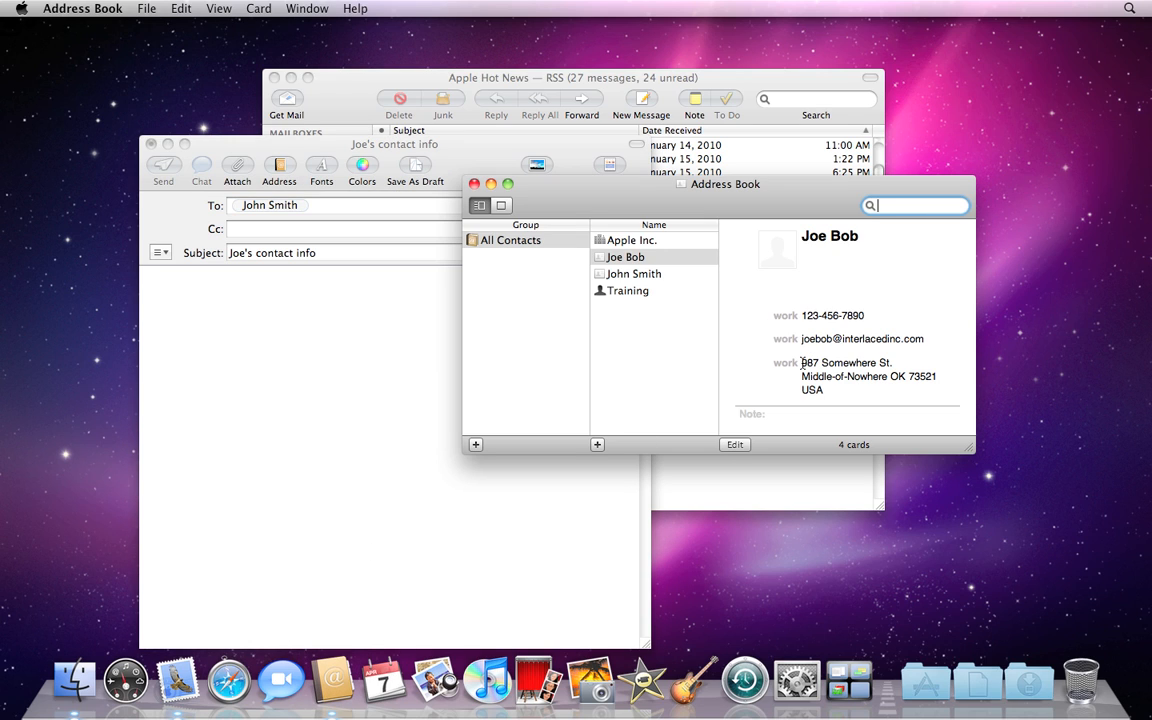
mouse_move(496, 354)
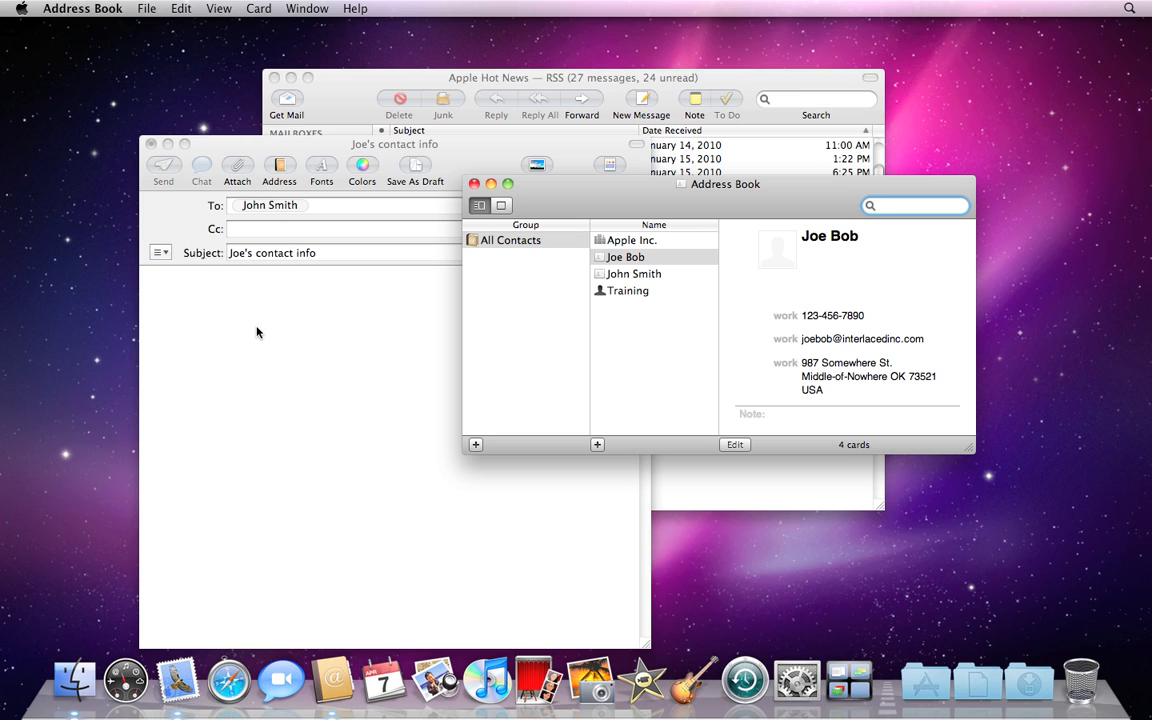
mouse_move(424, 358)
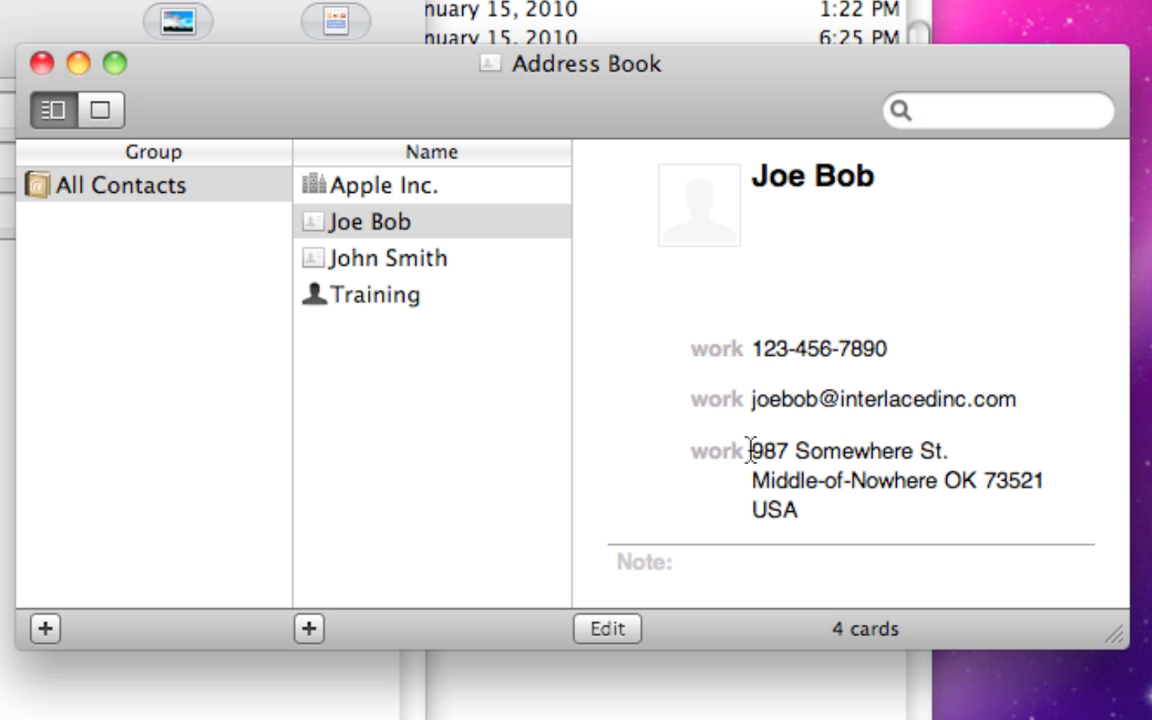
left_click_drag(752, 450, 796, 510)
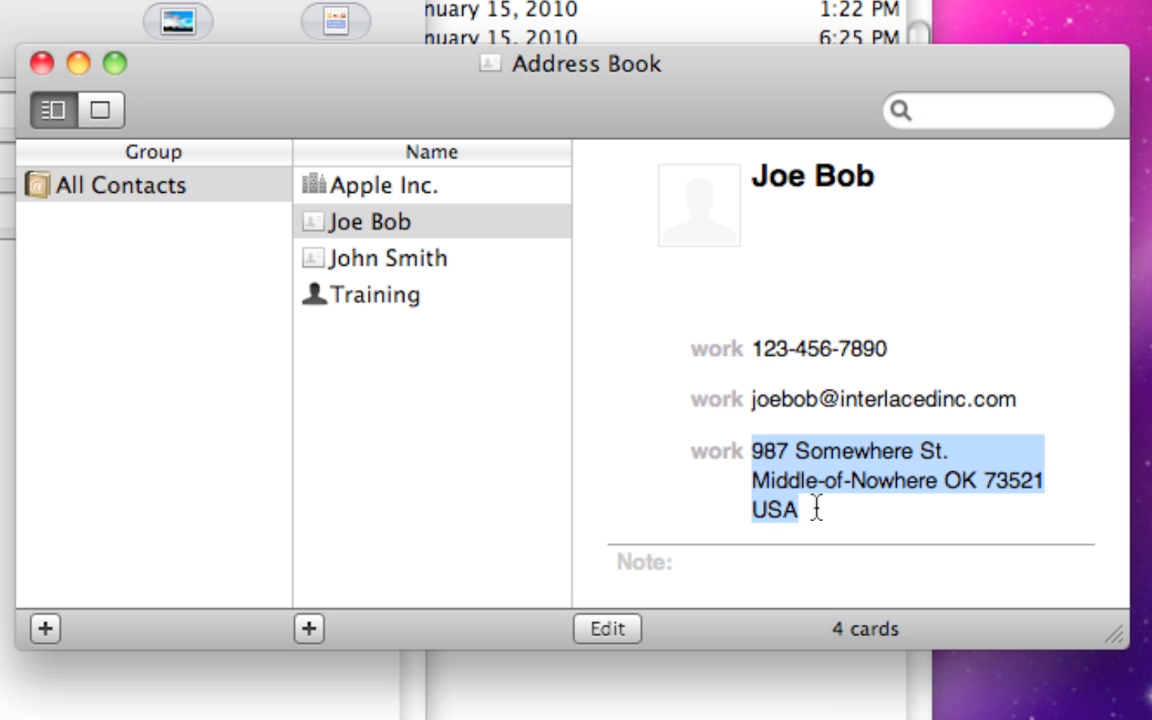
mouse_move(820, 512)
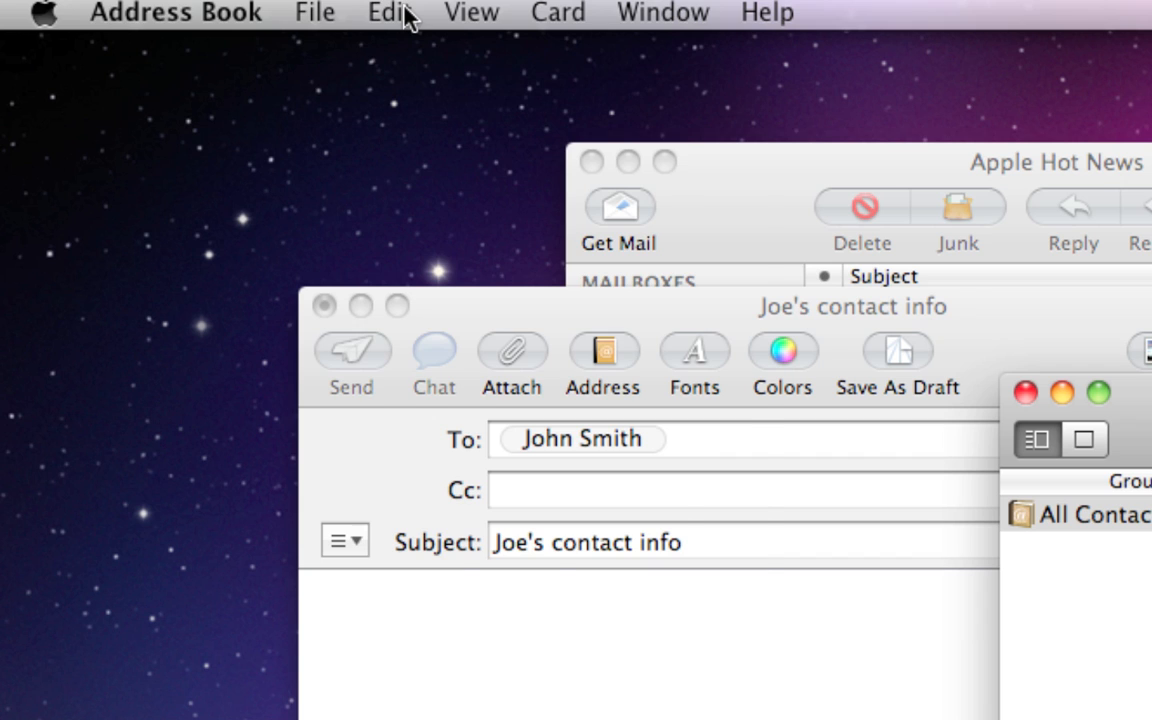
left_click(388, 12)
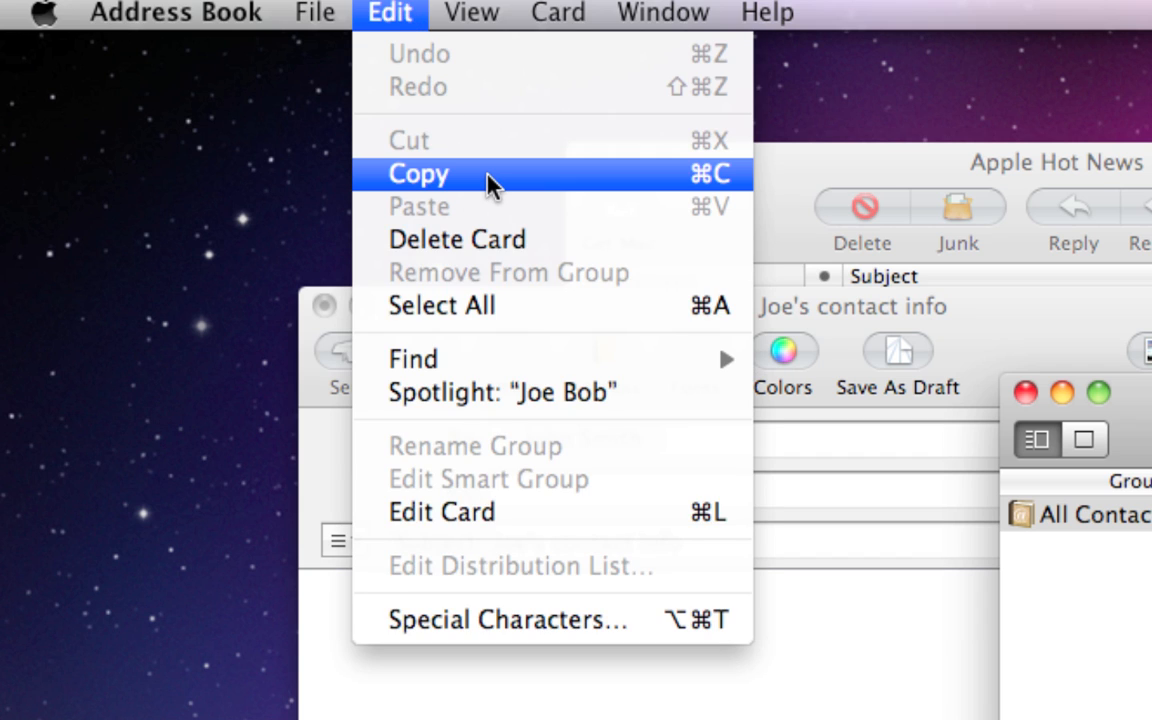
mouse_move(456, 184)
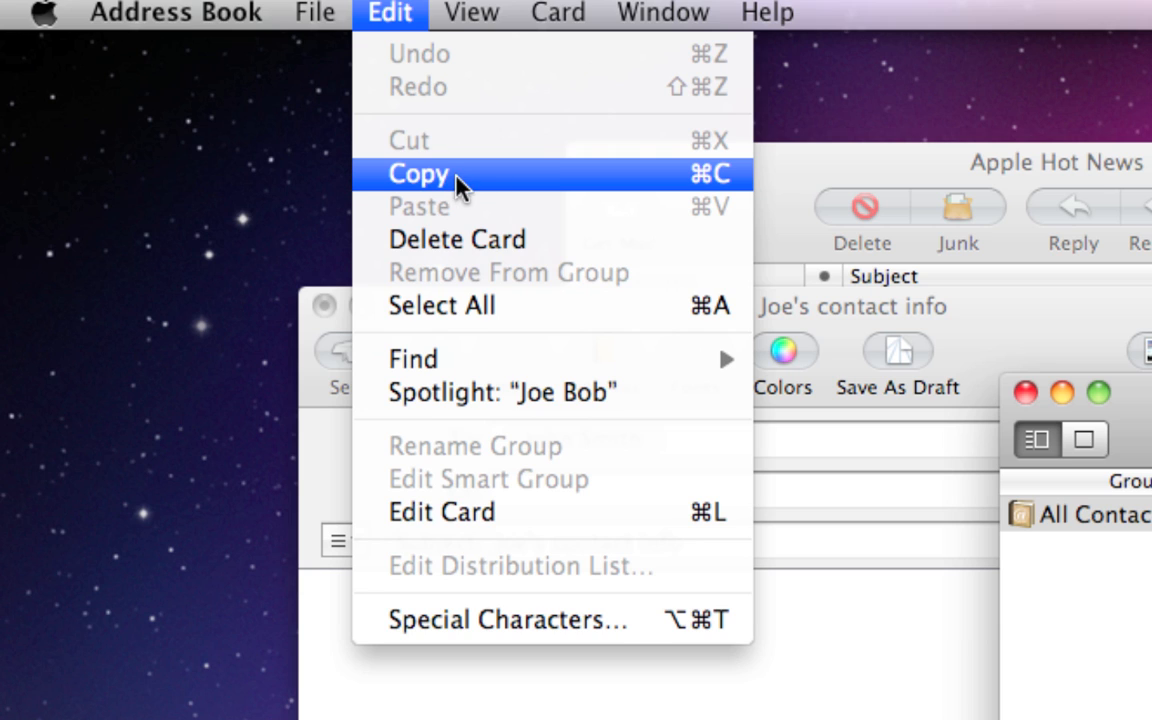
mouse_move(484, 180)
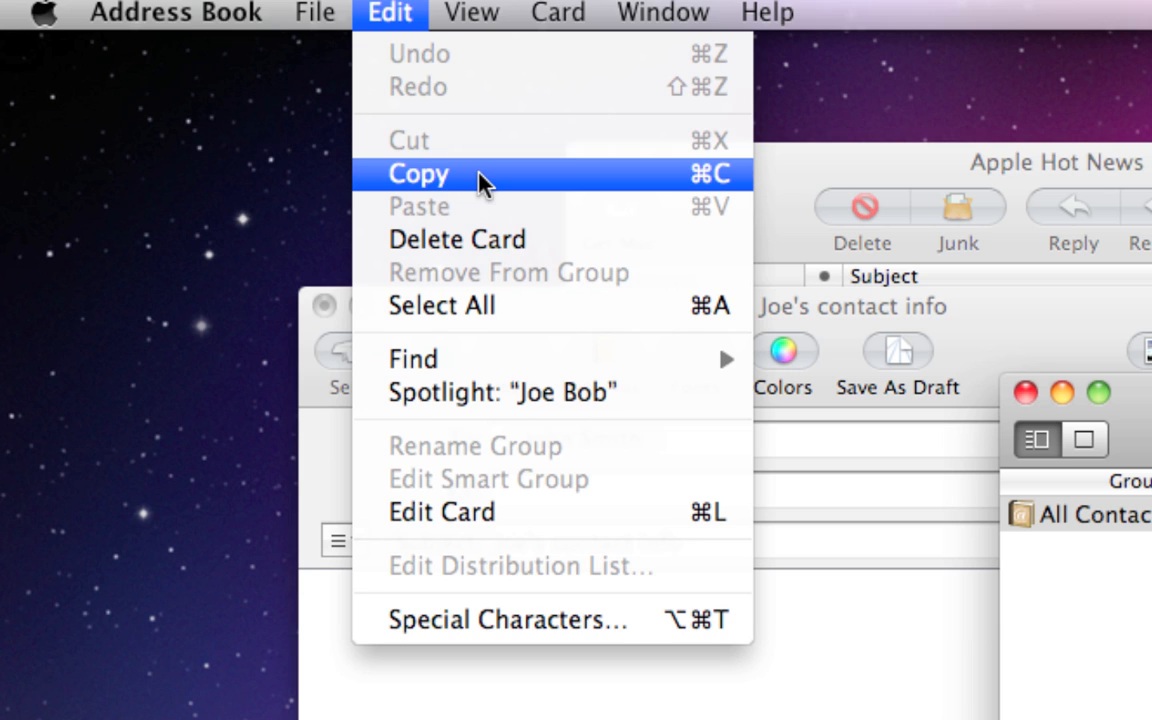
left_click(418, 174)
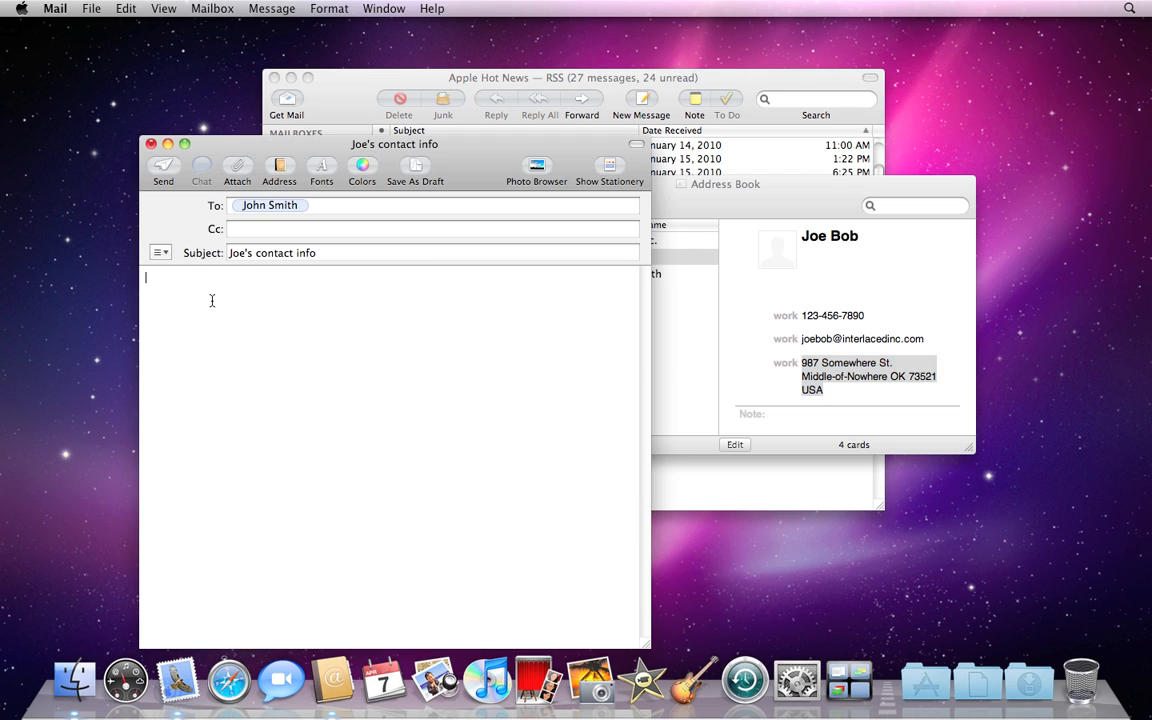
mouse_move(172, 280)
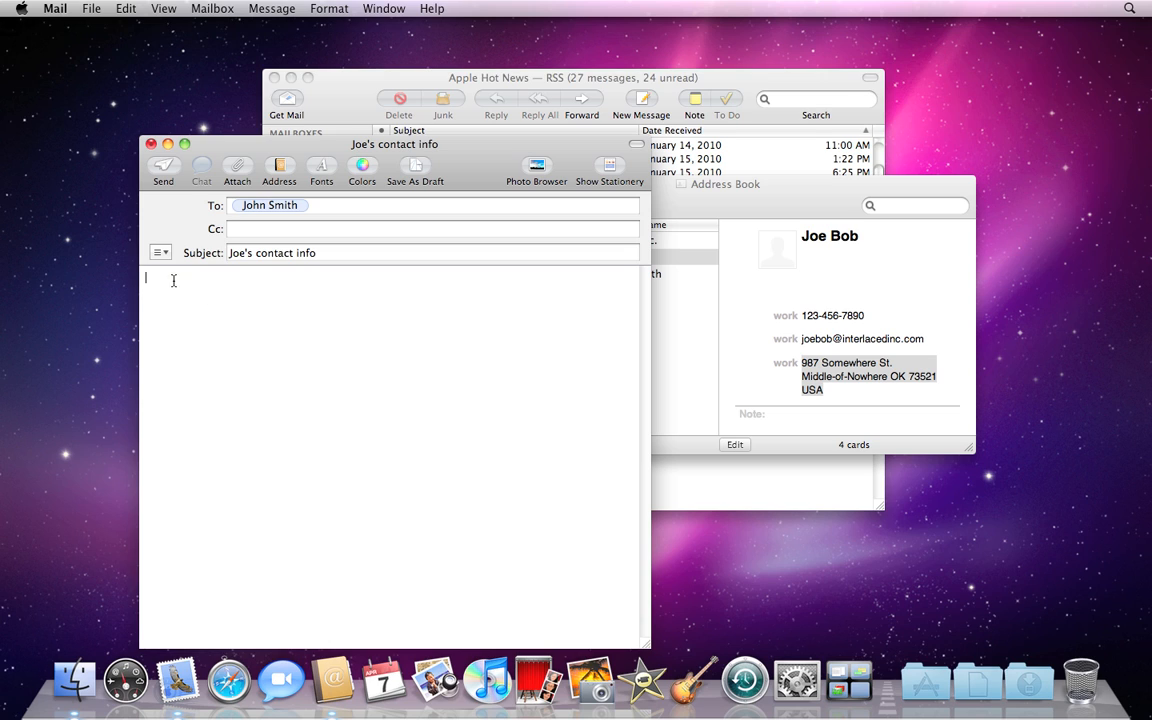
mouse_move(206, 312)
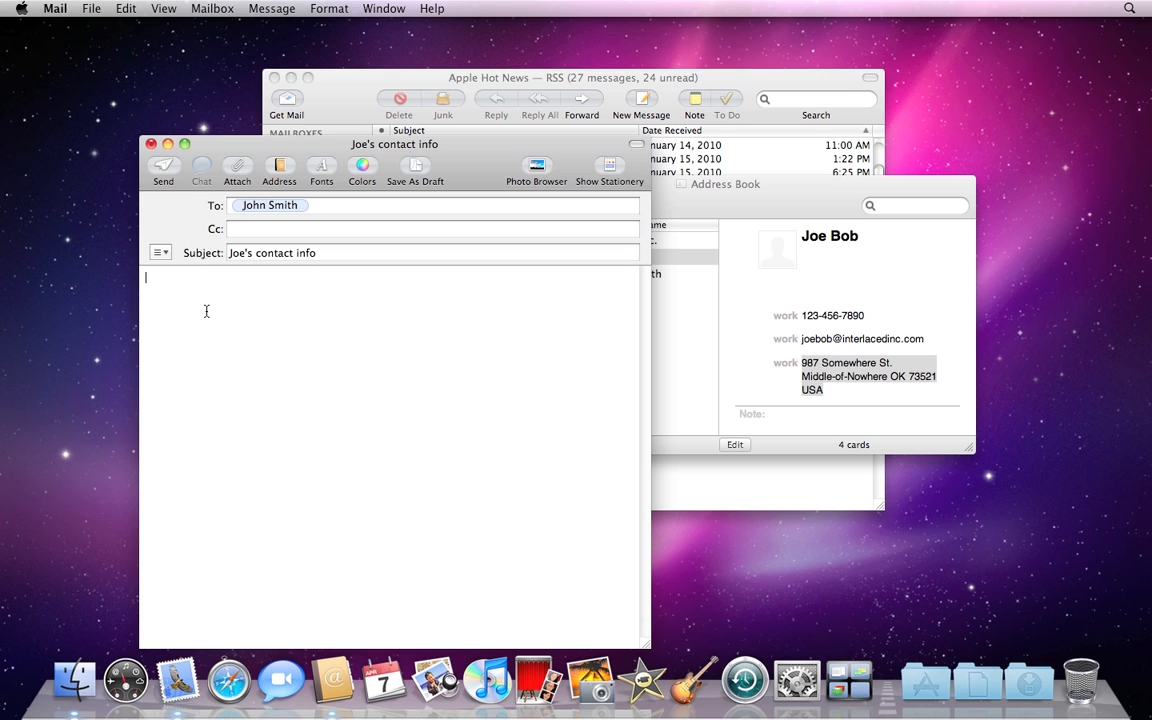
Step: Paste Joe's address (987 Somewhere St, Middle-of-Nowhere OK 73521, USA) into the message body
left_click(128, 8)
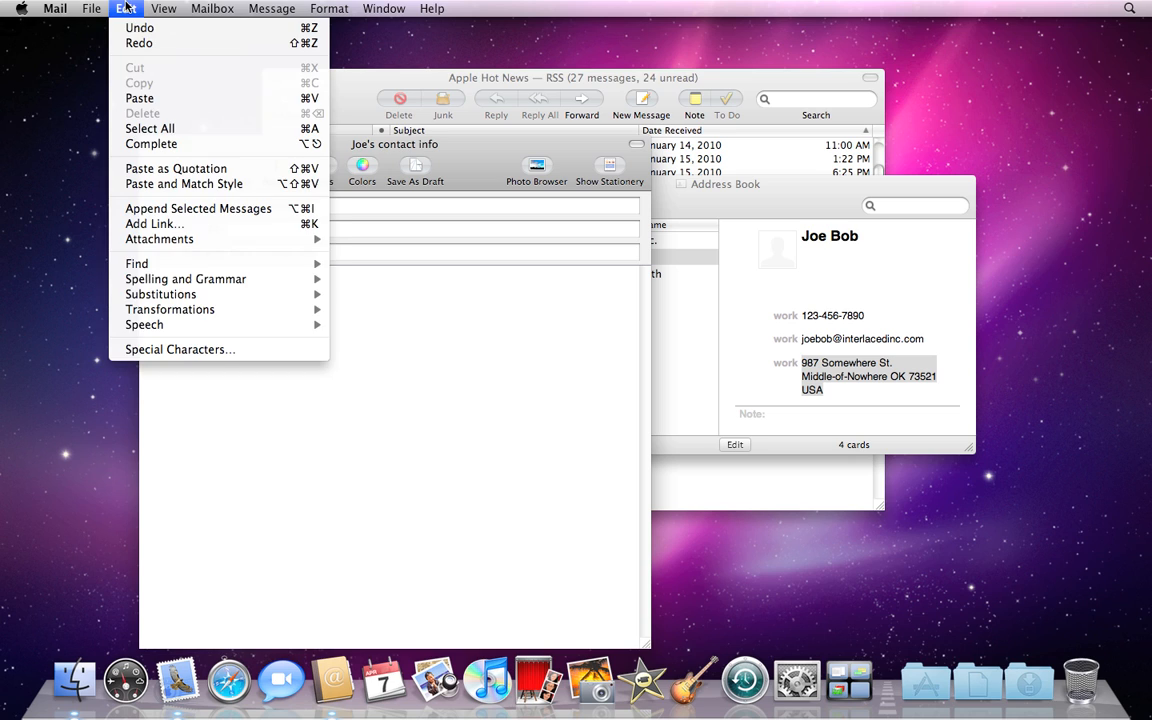
mouse_move(160, 98)
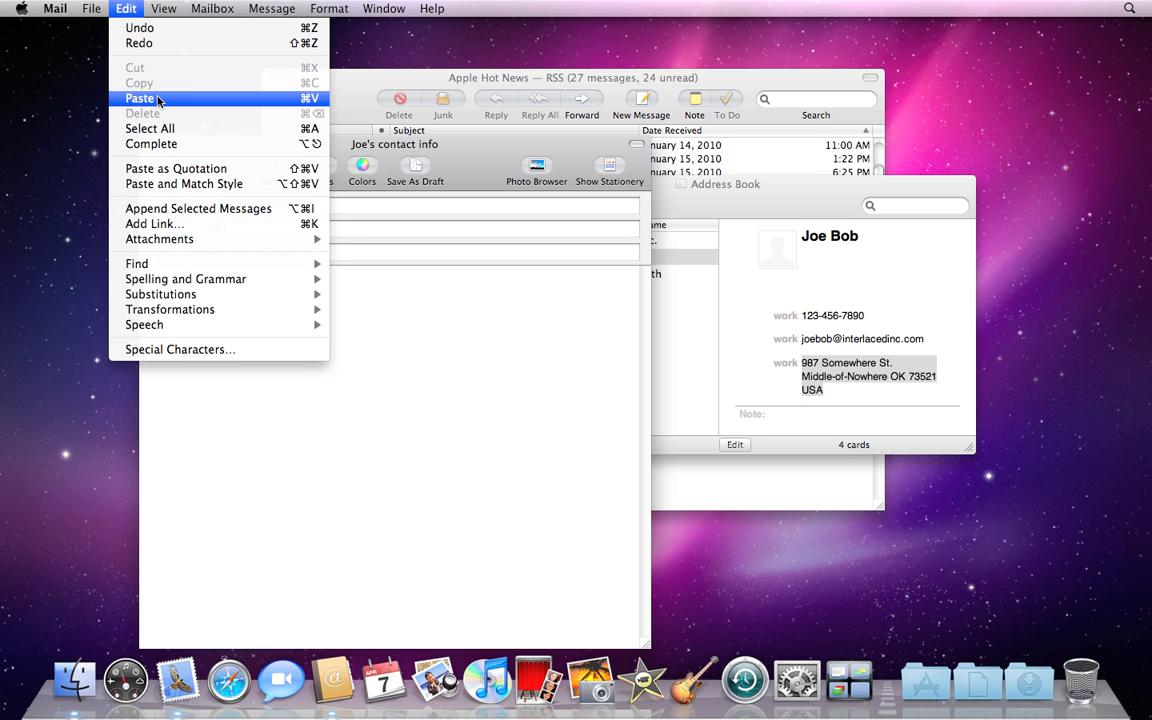
left_click(132, 100)
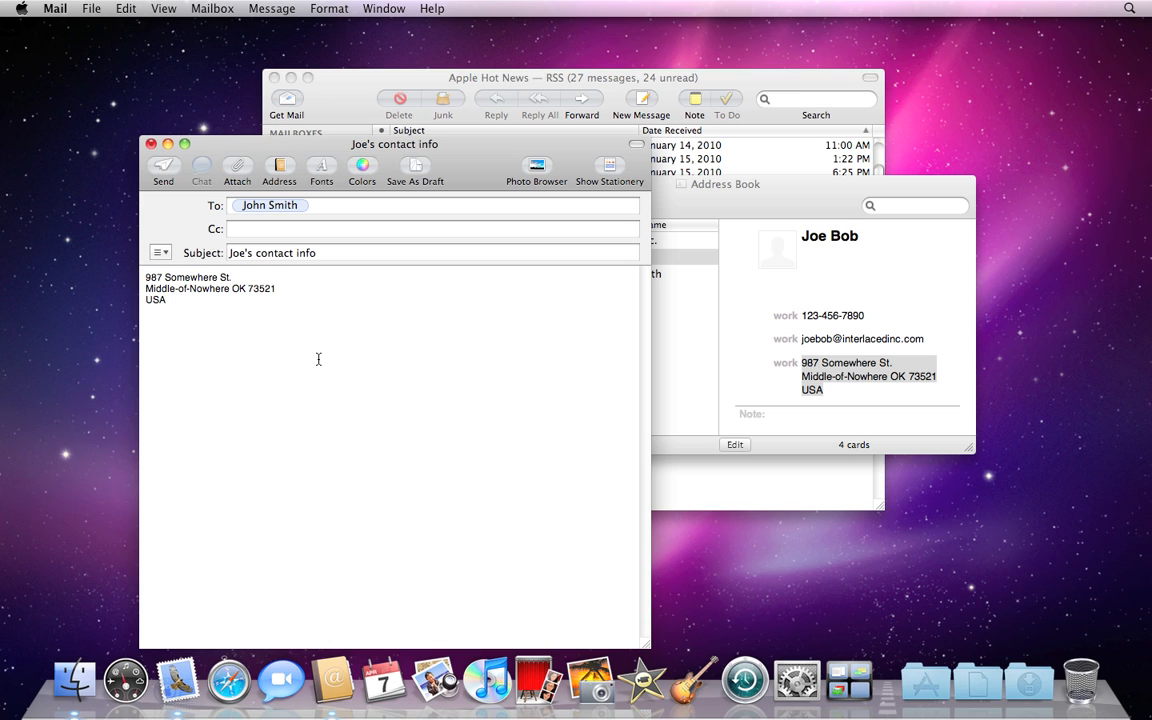
mouse_move(324, 362)
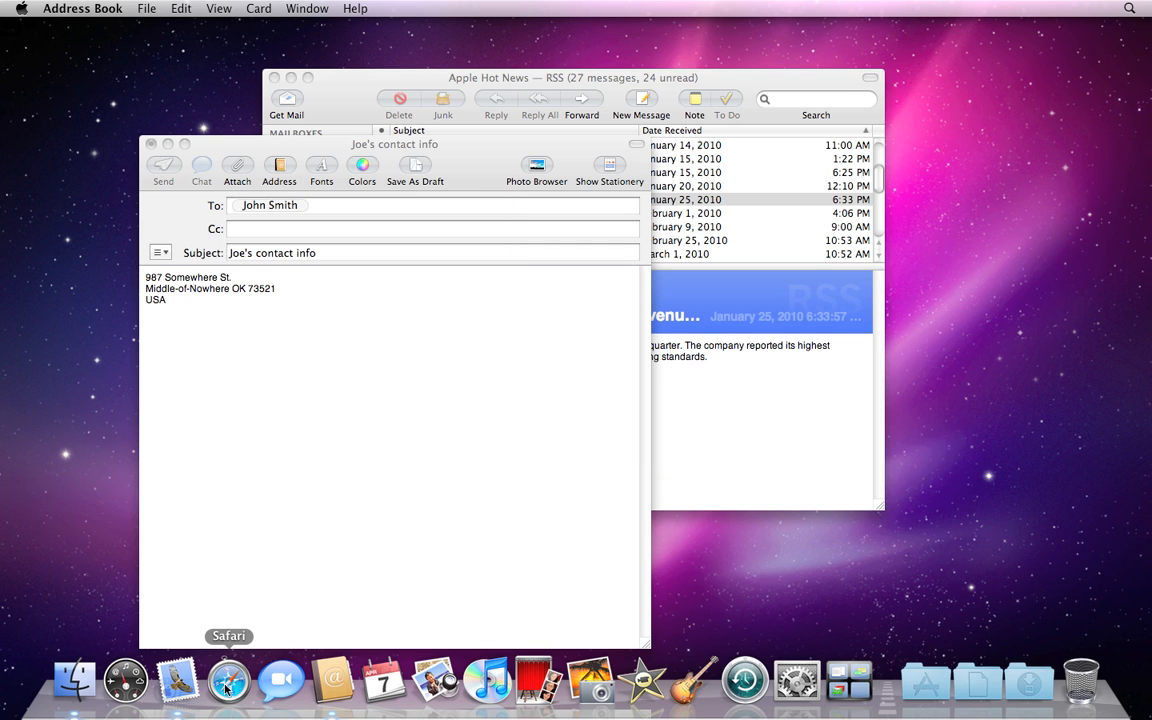
Step: Copy Interlaced Inc's Del Mar street address from its support page in Safari
left_click(228, 684)
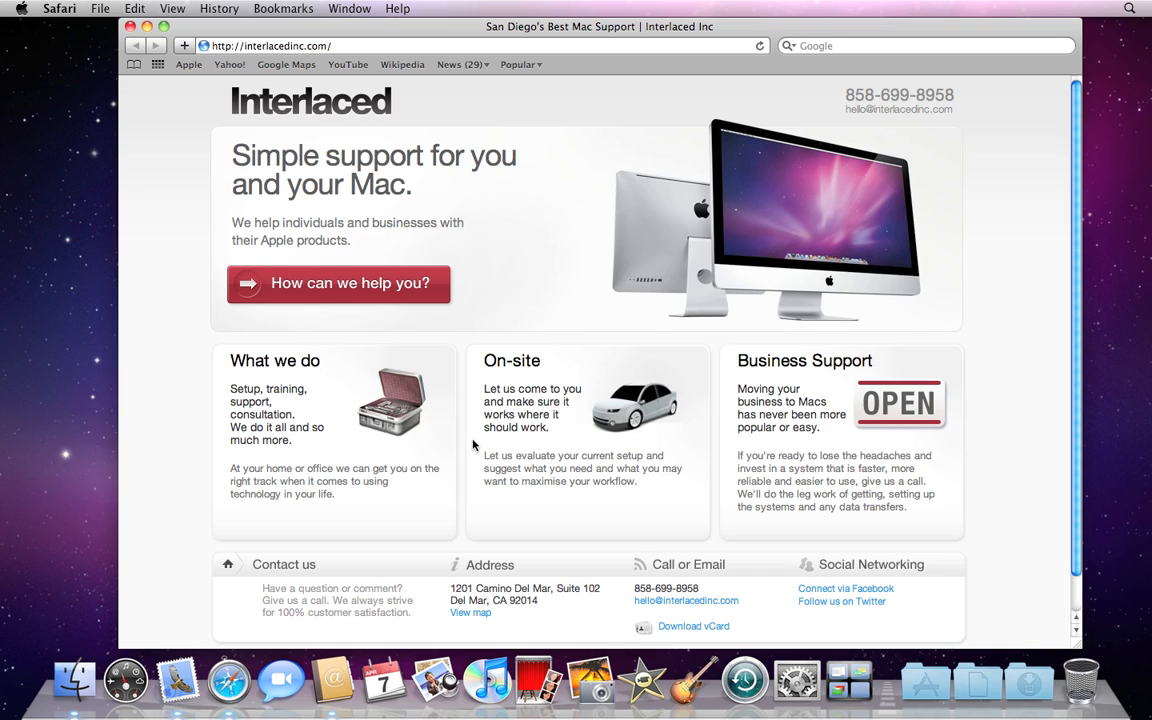
mouse_move(450, 590)
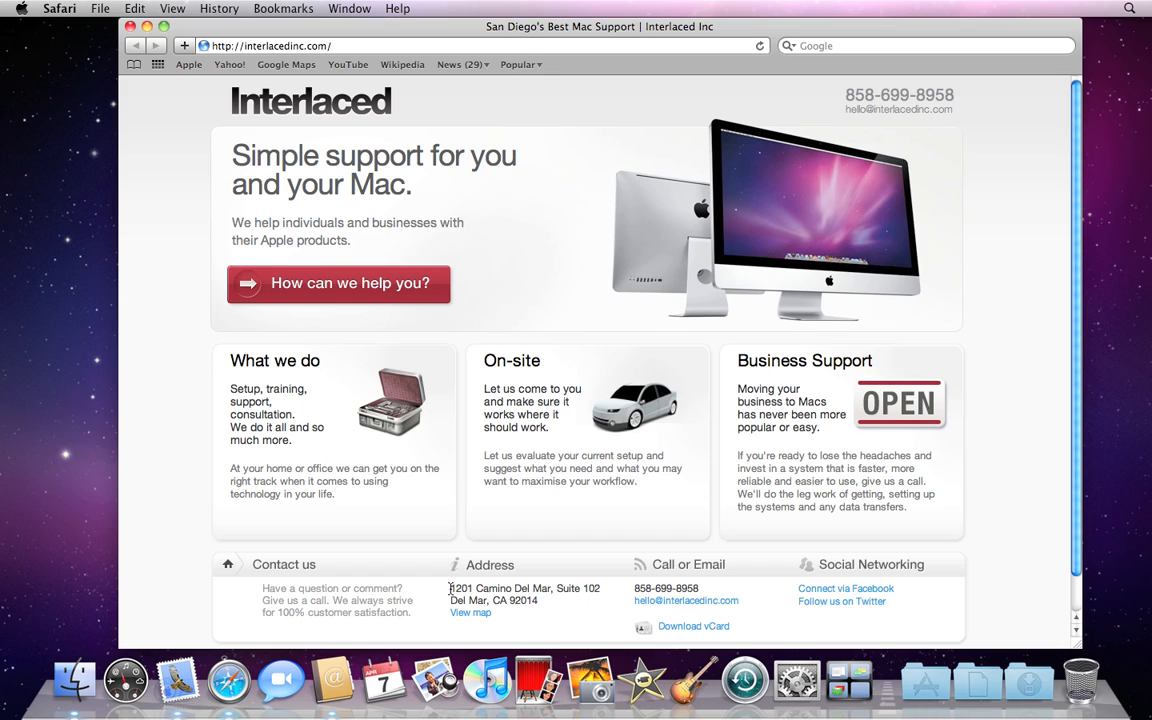
left_click_drag(448, 588, 542, 604)
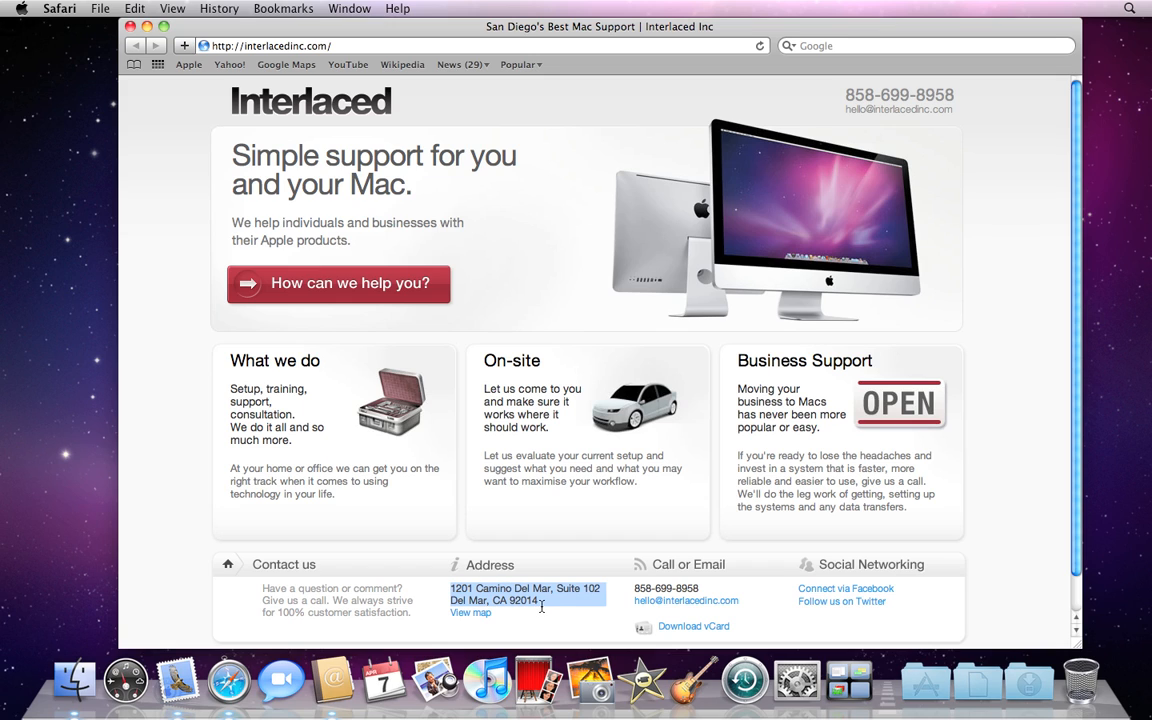
mouse_move(524, 604)
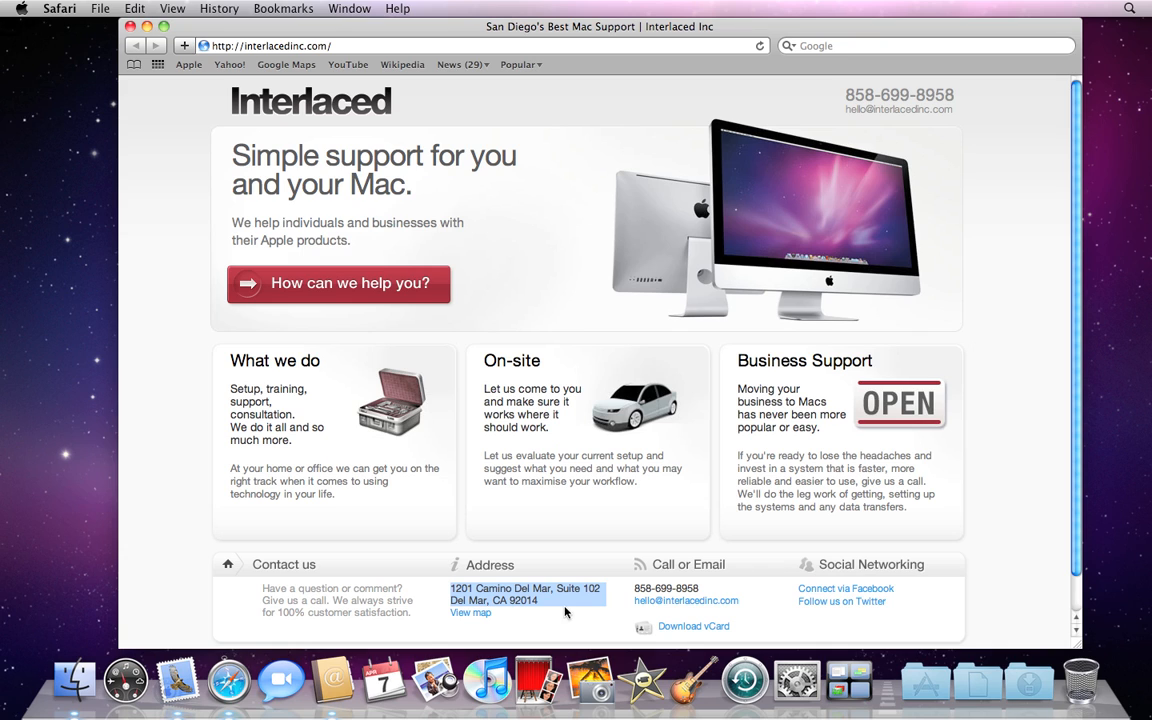
left_click(134, 8)
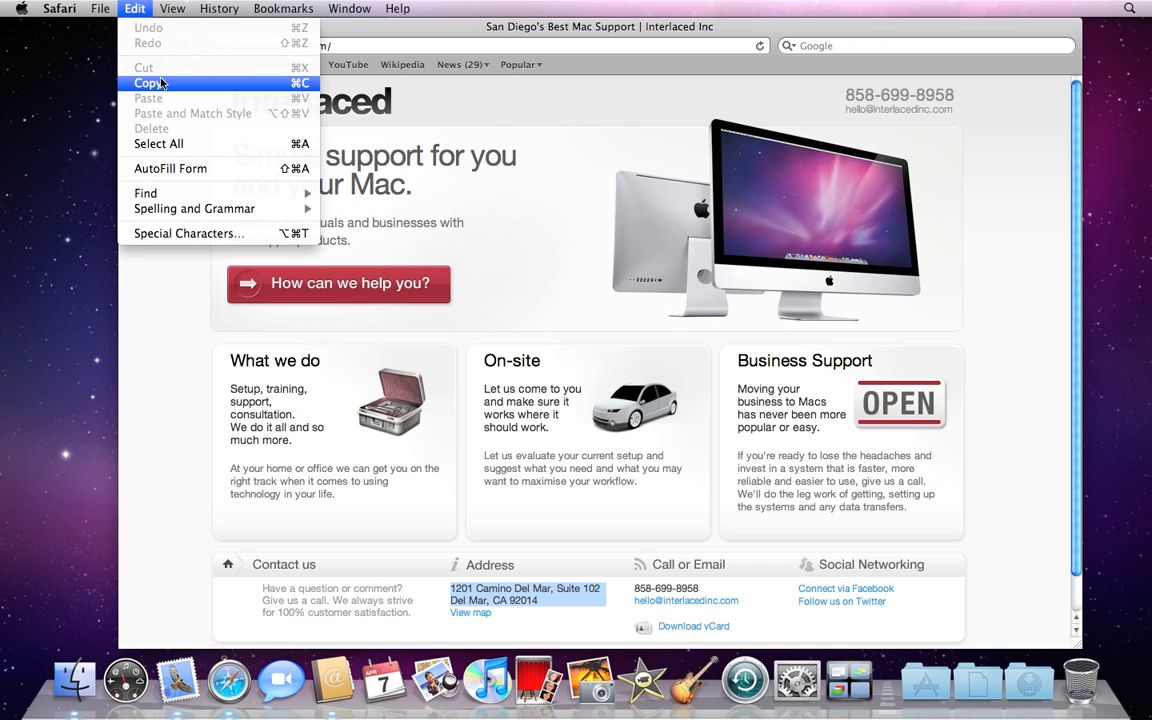
mouse_move(312, 88)
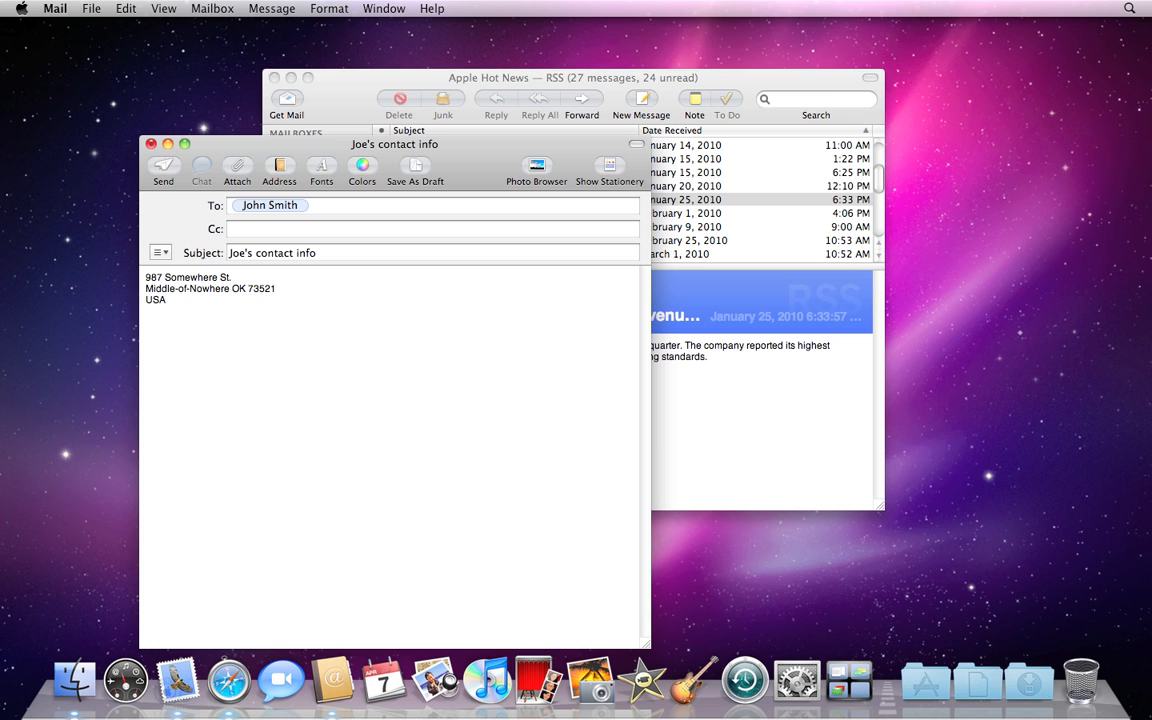
Step: Paste the Del Mar address below Joe's address and label it Interlaced
left_click(120, 8)
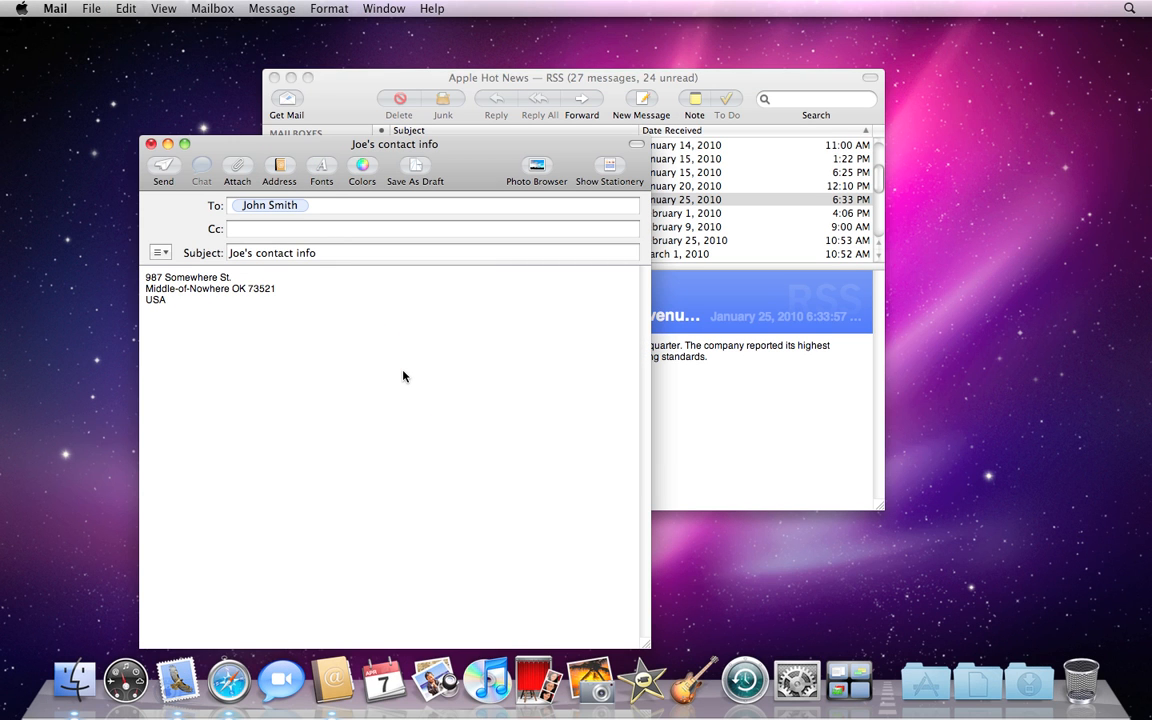
key("cmd+v")
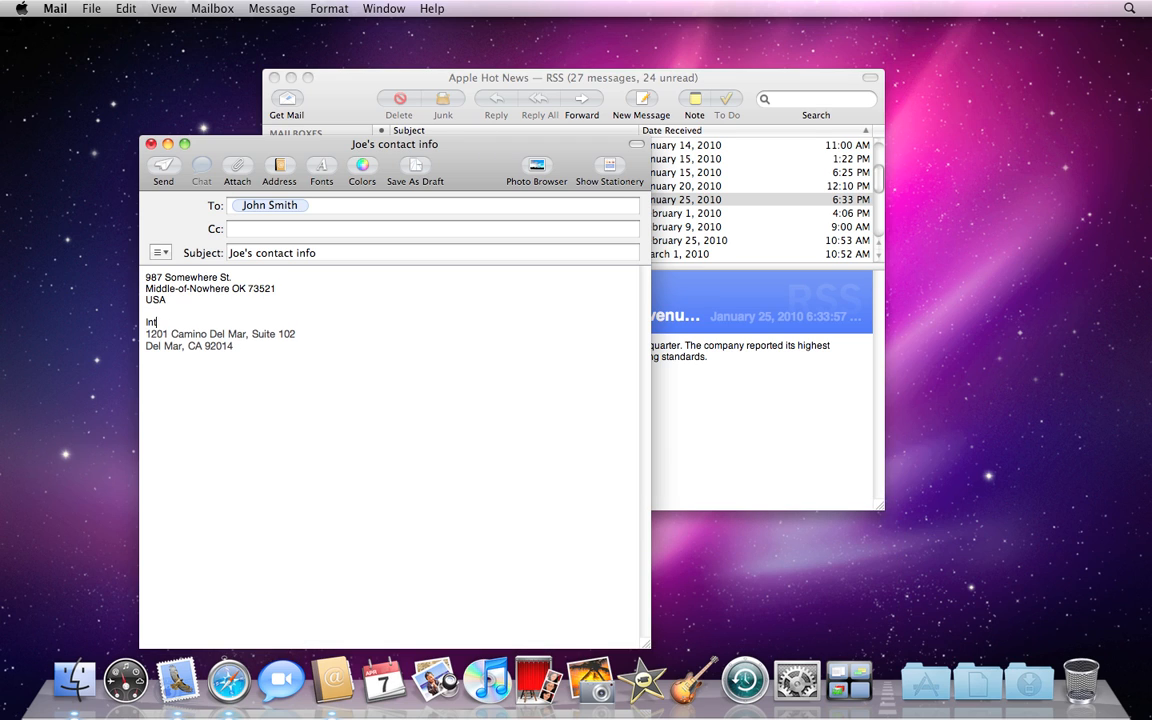
type("erlaced")
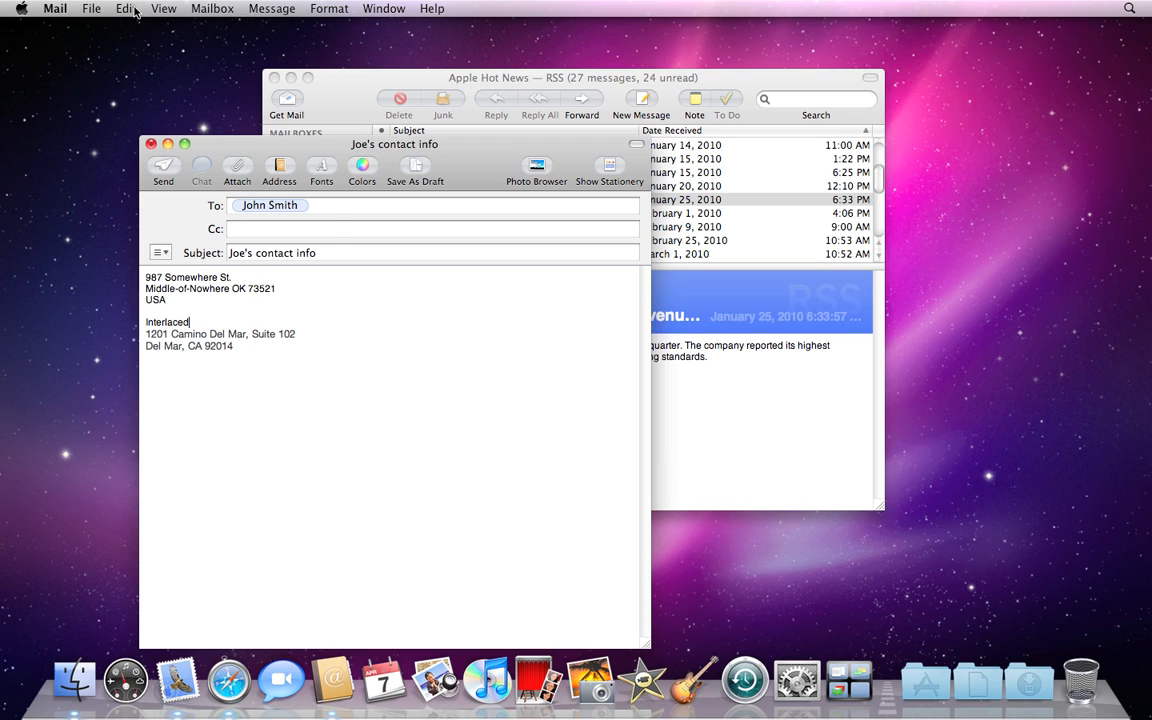
left_click(124, 8)
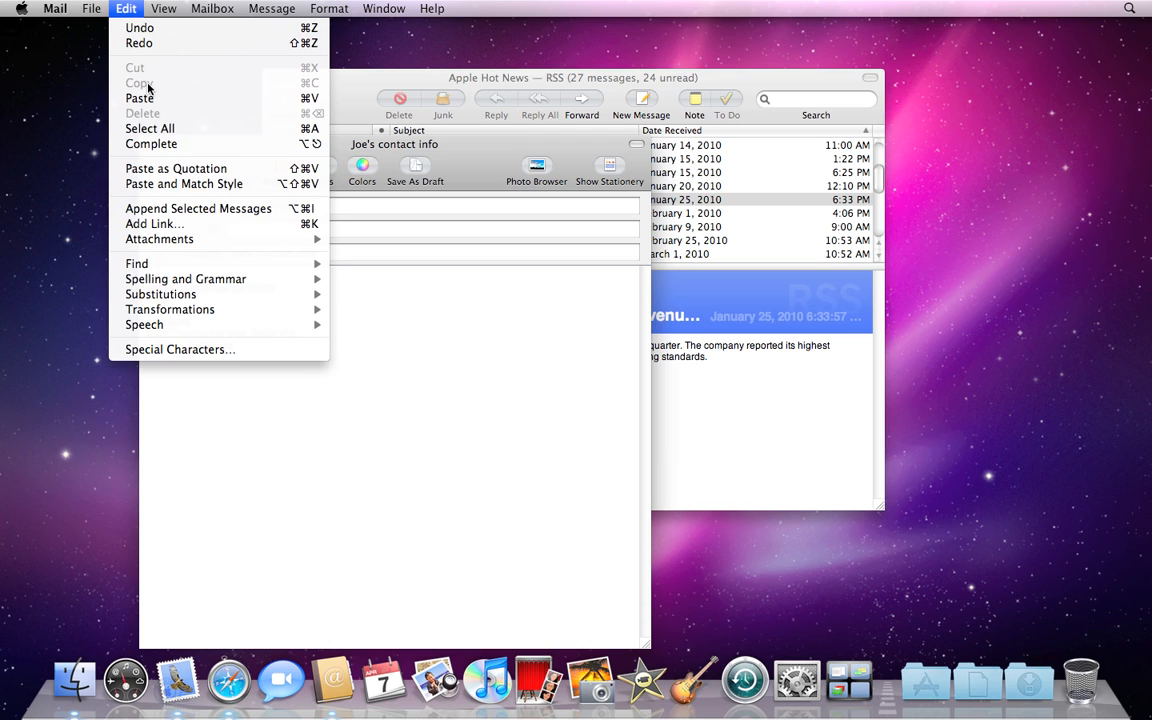
mouse_move(140, 70)
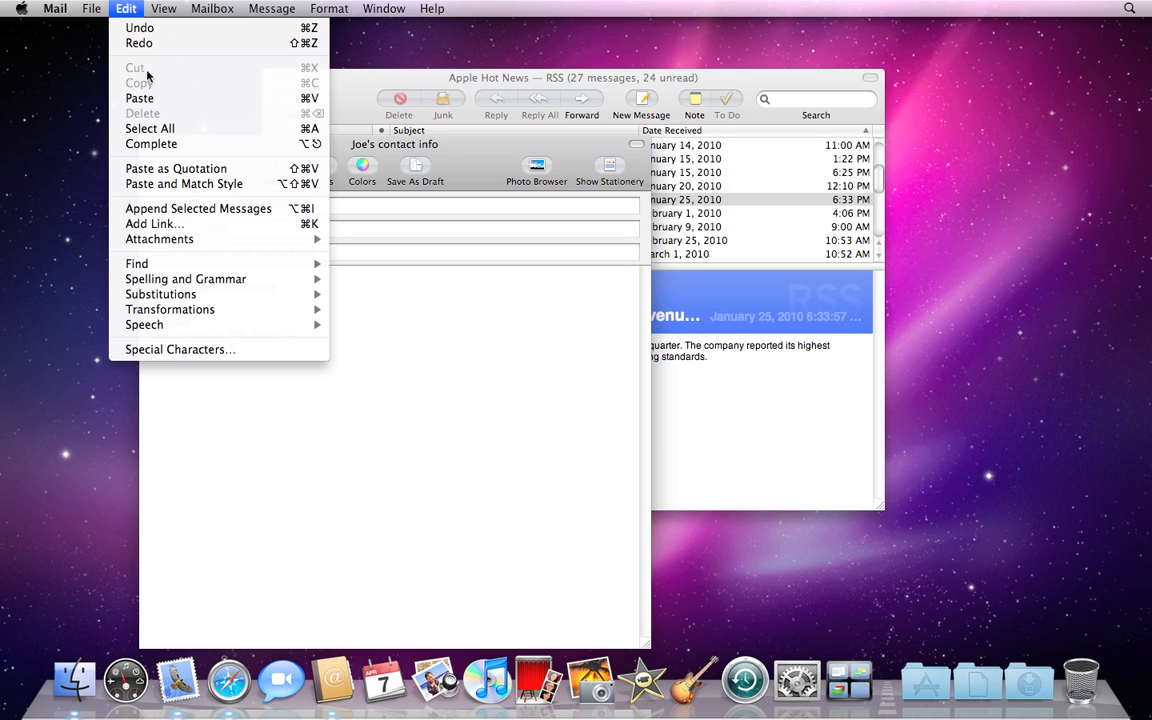
mouse_move(164, 98)
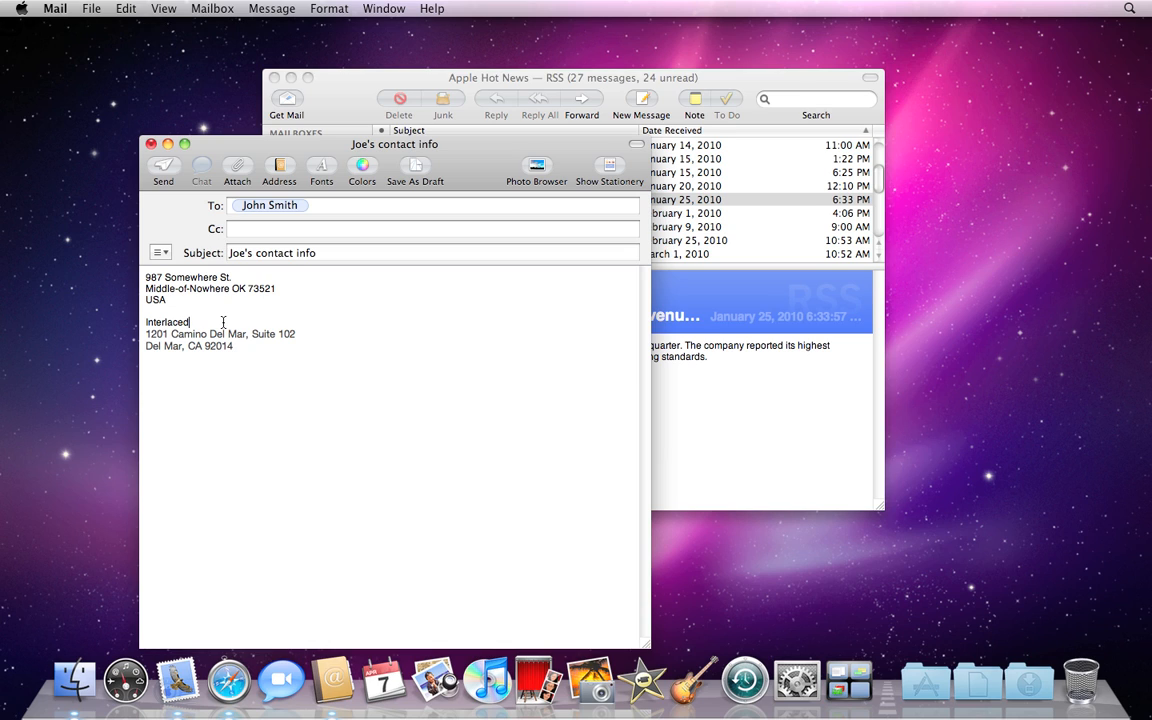
Step: Select Joe's three-line address block and cut it to move below the Interlaced address
left_click_drag(146, 276, 276, 288)
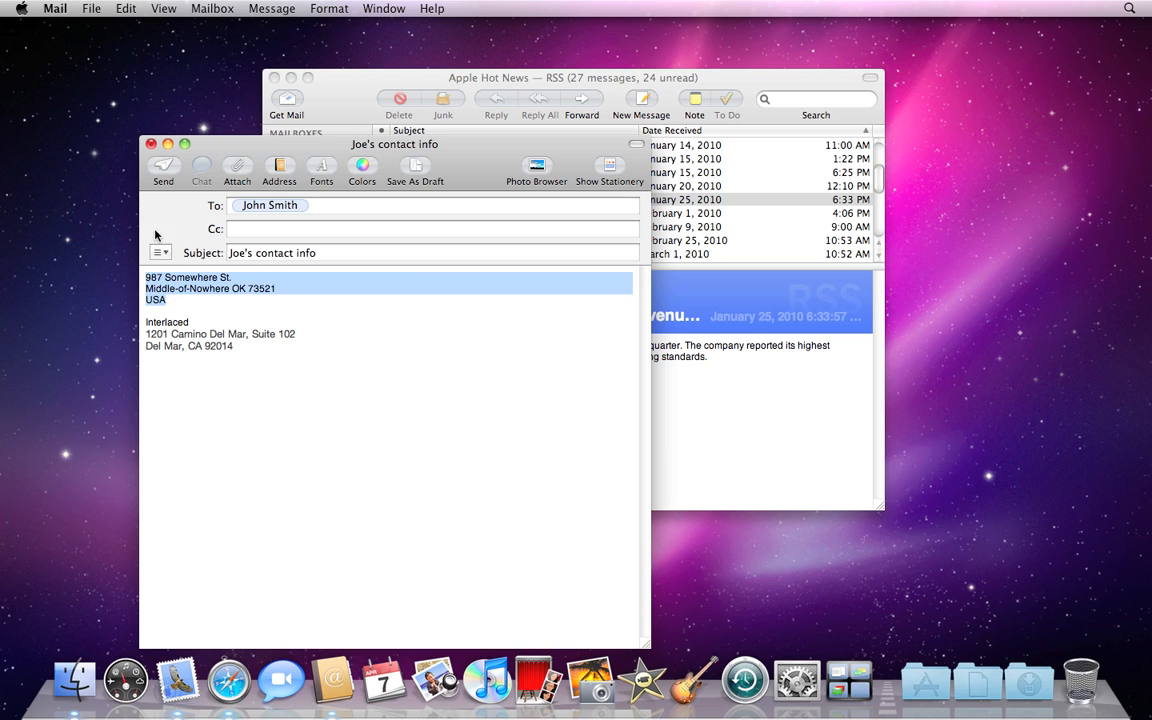
left_click(132, 8)
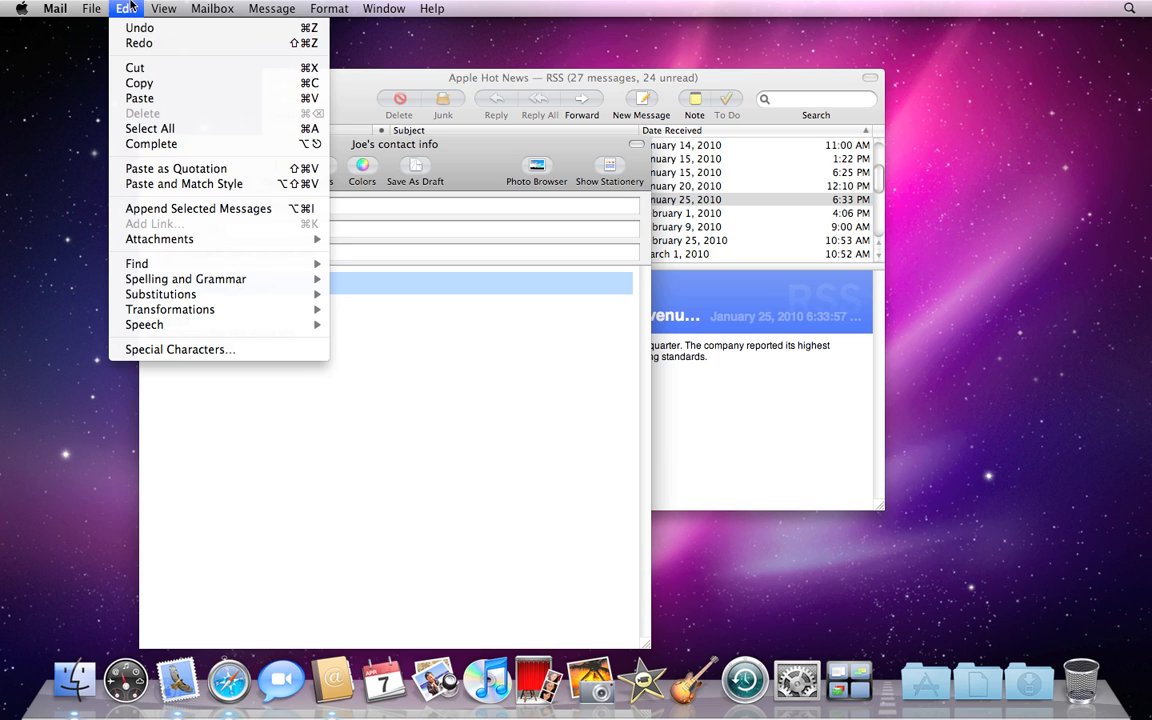
mouse_move(158, 68)
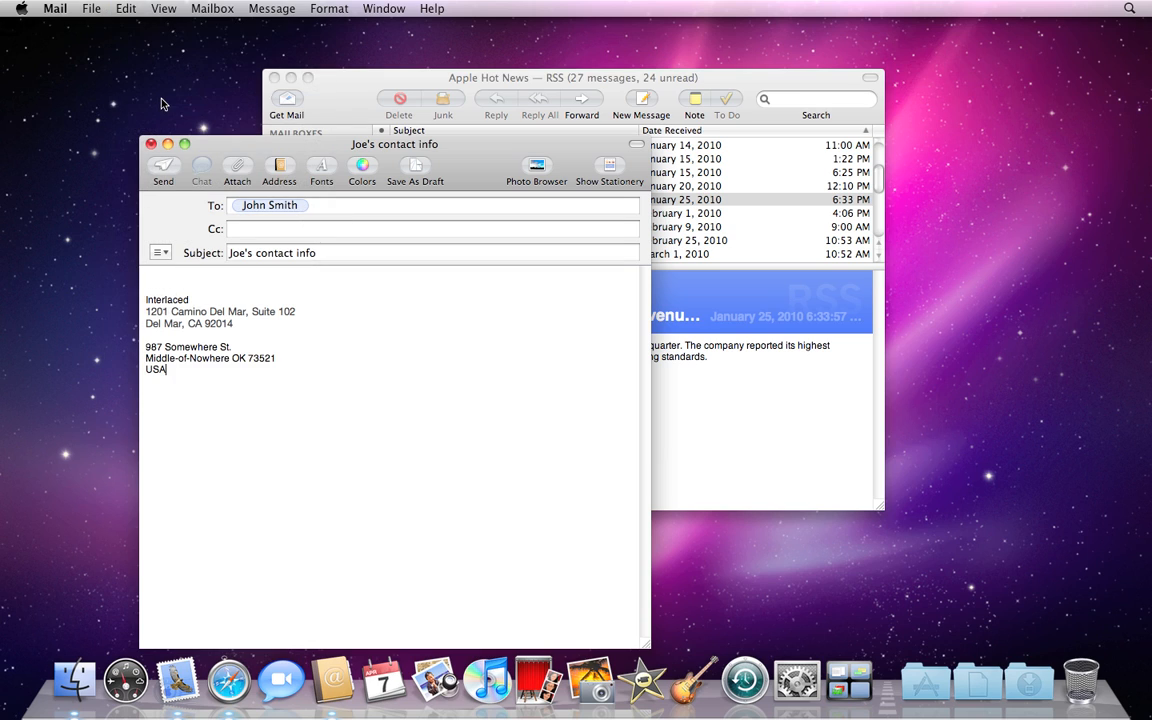
mouse_move(260, 432)
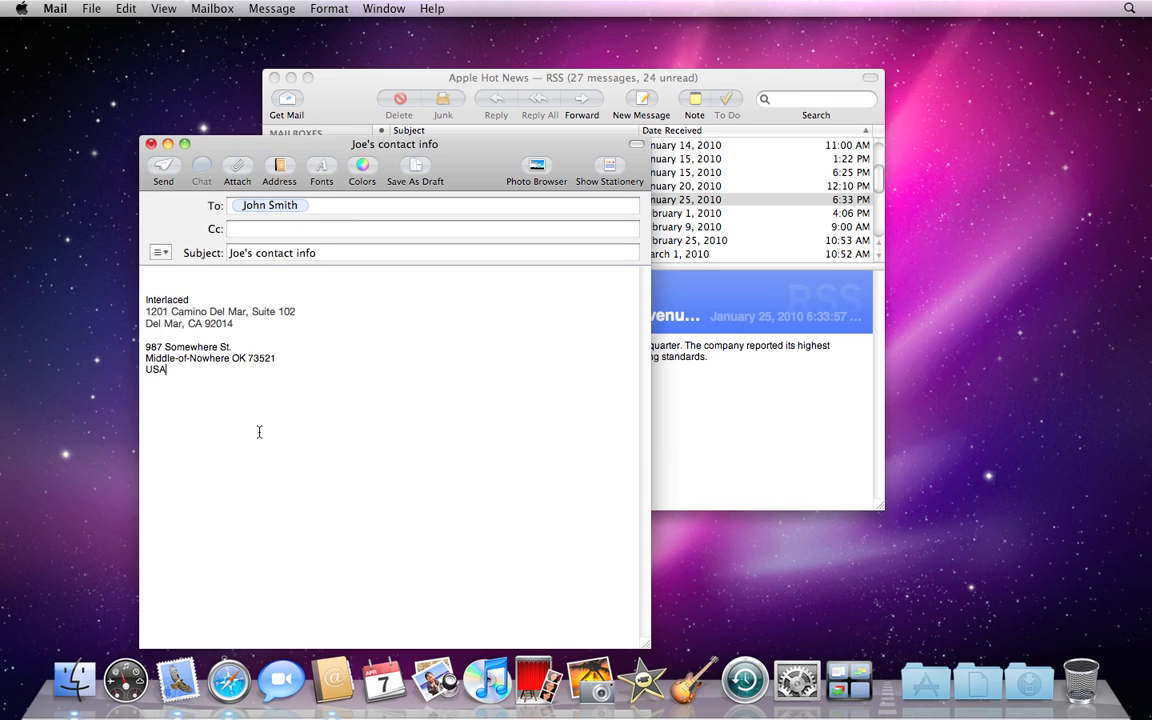